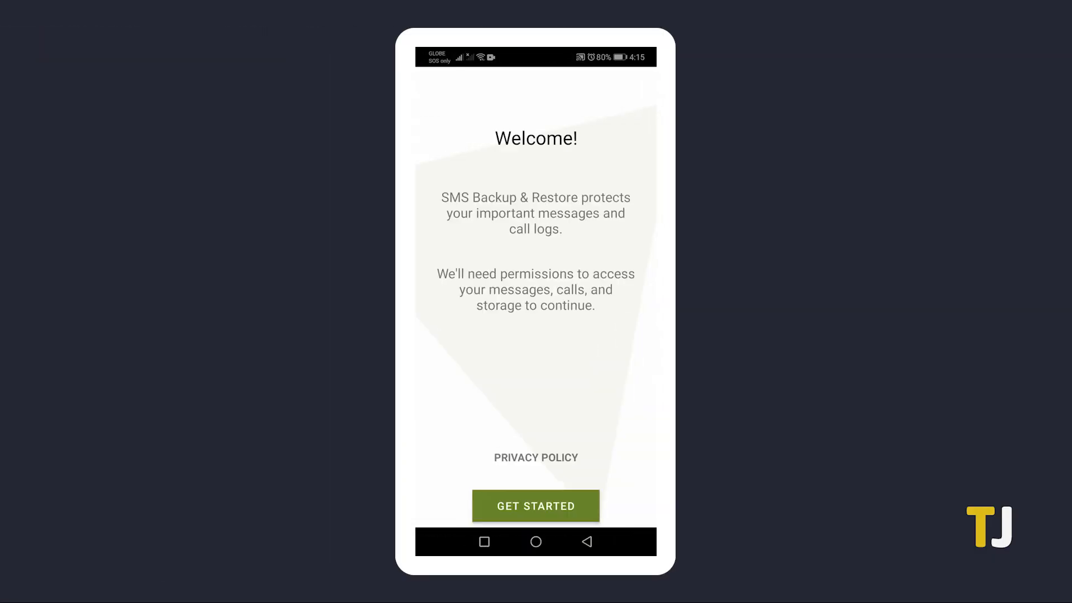
# - Begin with GET STARTED and grant the app's requested permissions
pyautogui.click(535, 505)
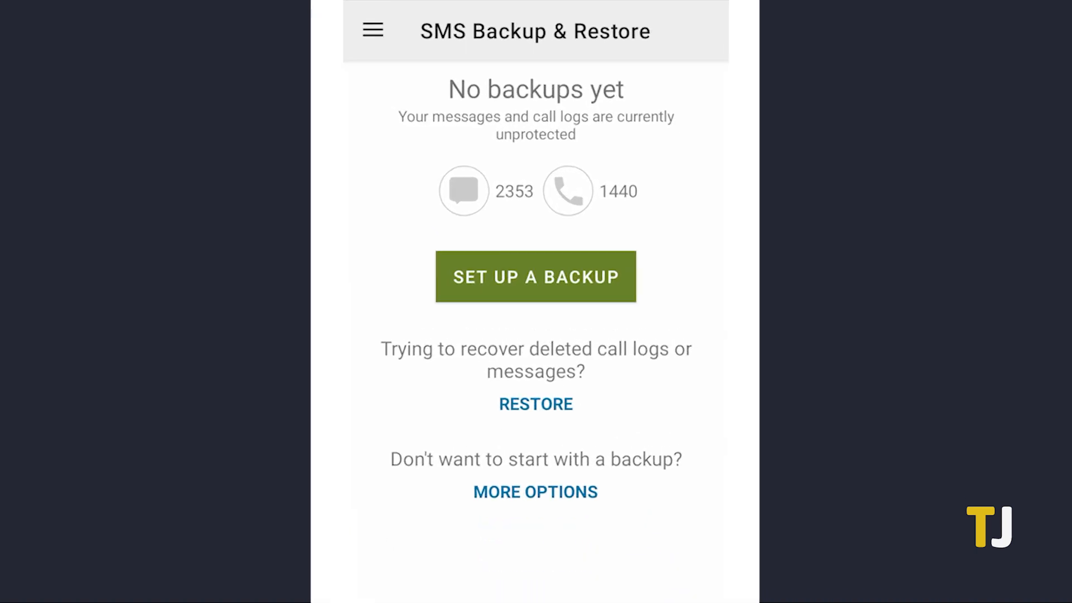
# - Set up a backup stored on Google Drive, uploading over Wi-Fi only, and continue
pyautogui.click(534, 277)
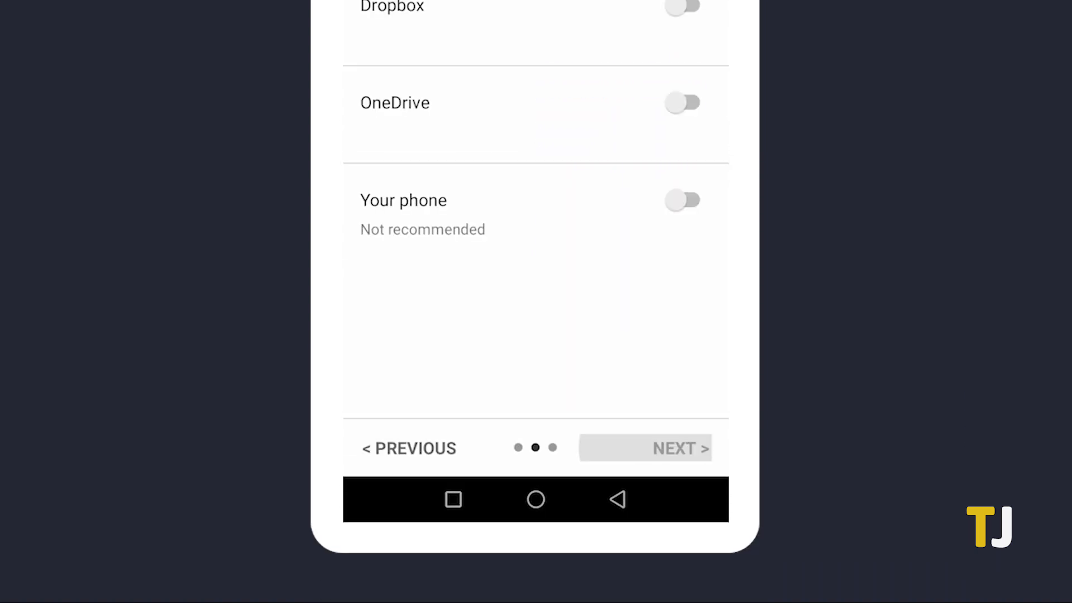
pyautogui.scroll(3)
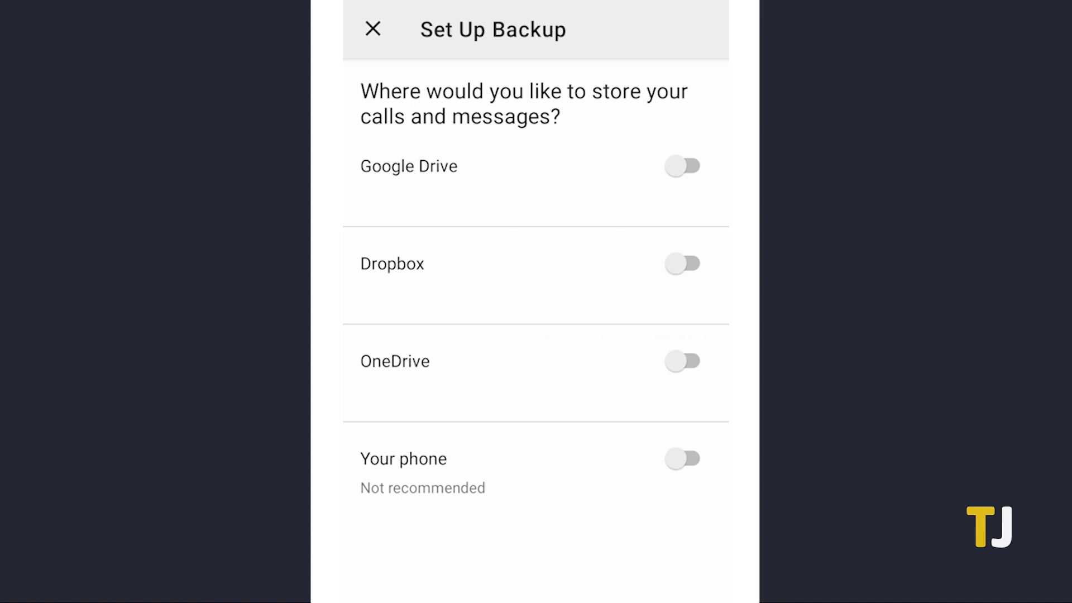
pyautogui.click(681, 167)
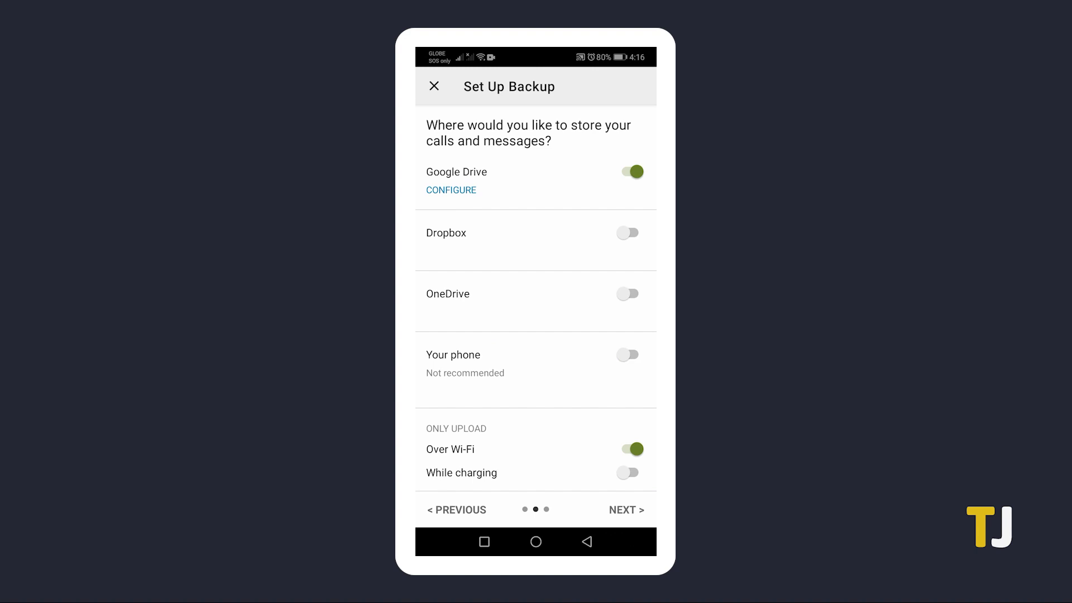
pyautogui.click(623, 509)
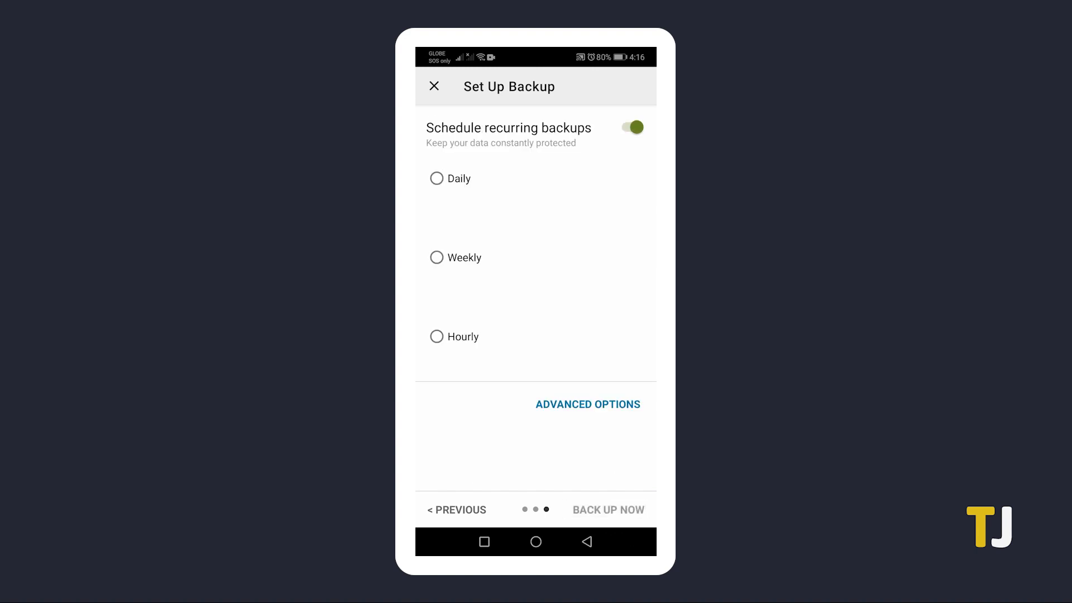
# - Make backups repeat daily and run the first backup now
pyautogui.click(436, 178)
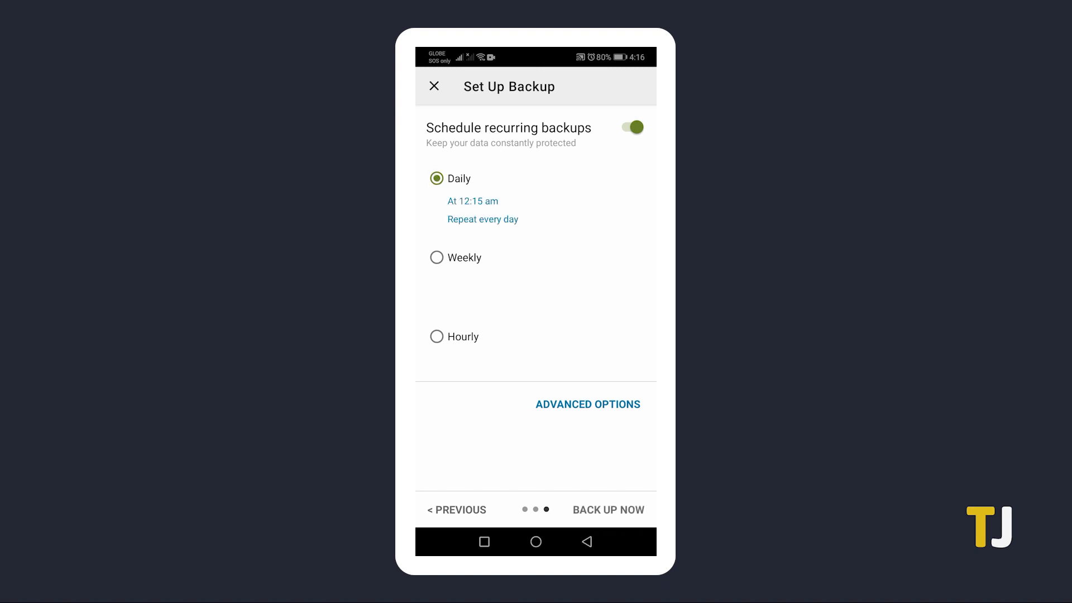
pyautogui.click(607, 509)
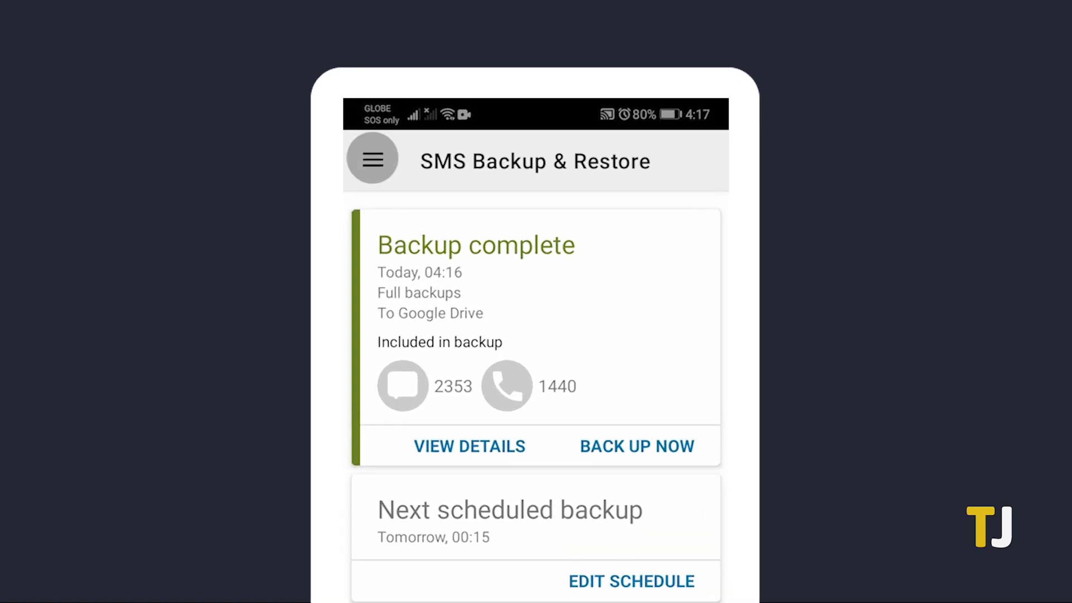
# - Reach the conversations list via the hamburger menu to print a thread
pyautogui.click(372, 160)
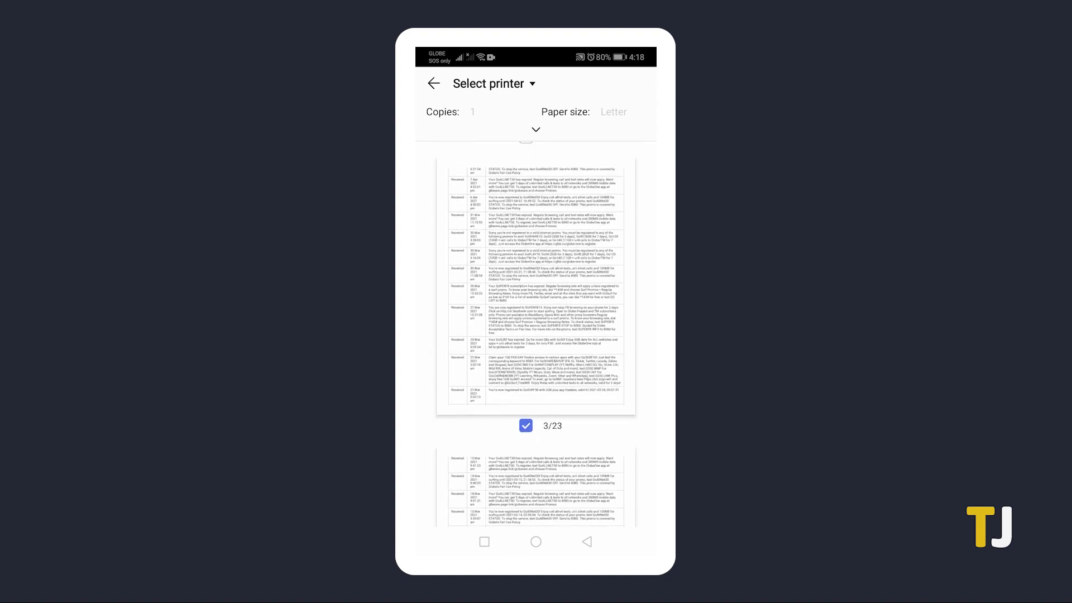
# - Exclude page 3 from the print job and bring up the printer choices
pyautogui.click(526, 425)
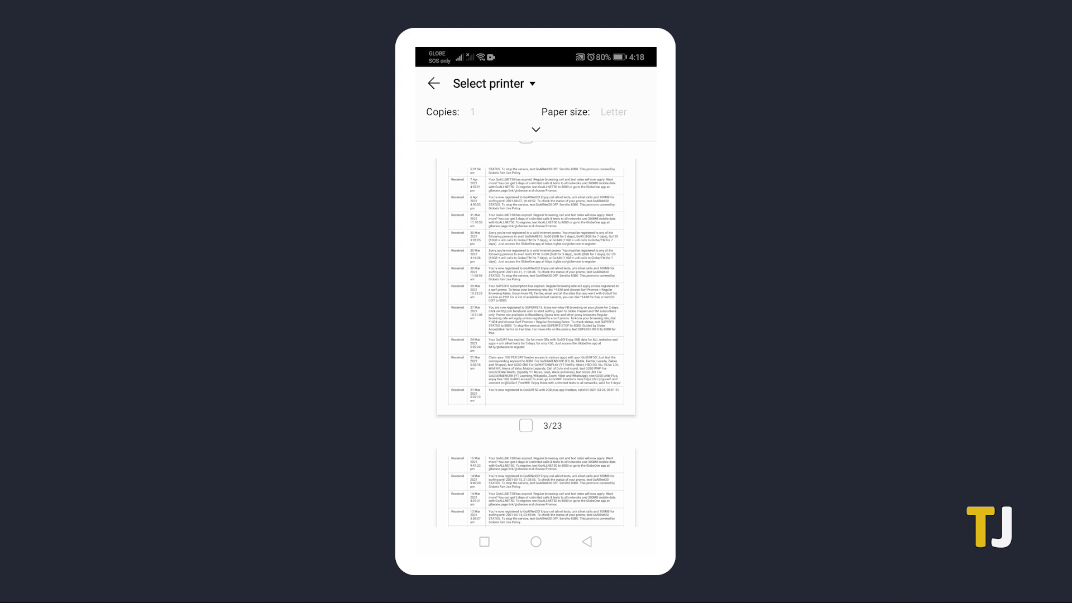
pyautogui.click(489, 83)
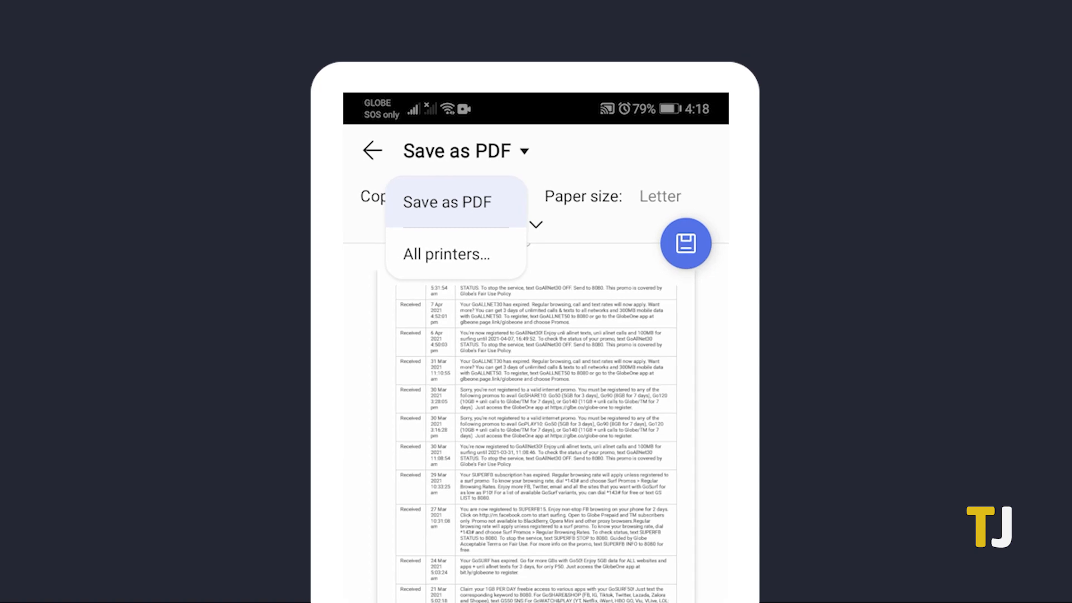
# - Choose Save as PDF as destination and save the thread as a PDF
pyautogui.click(446, 202)
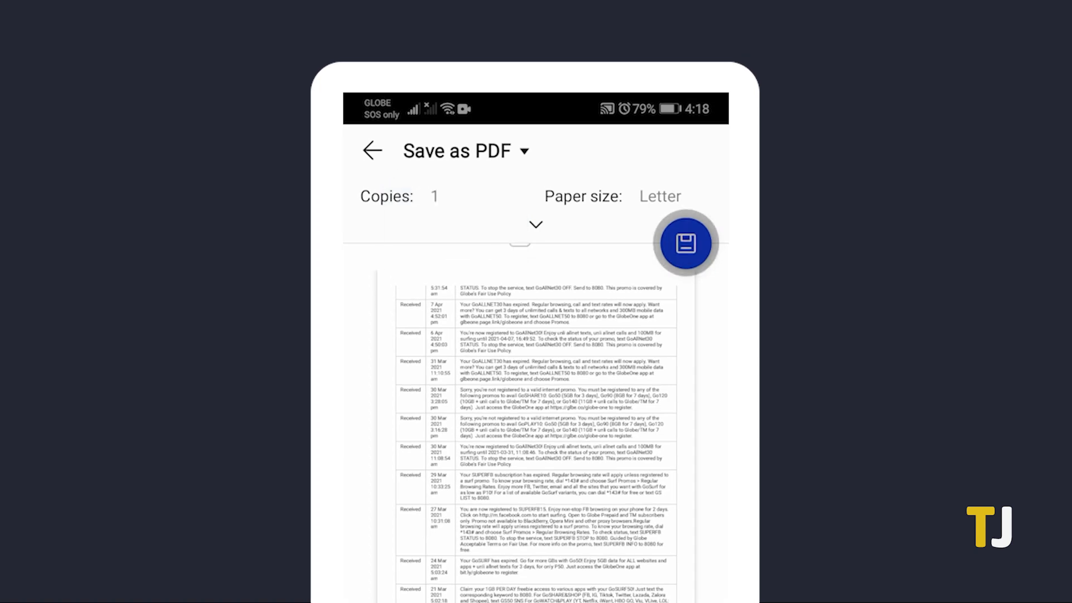
pyautogui.click(685, 245)
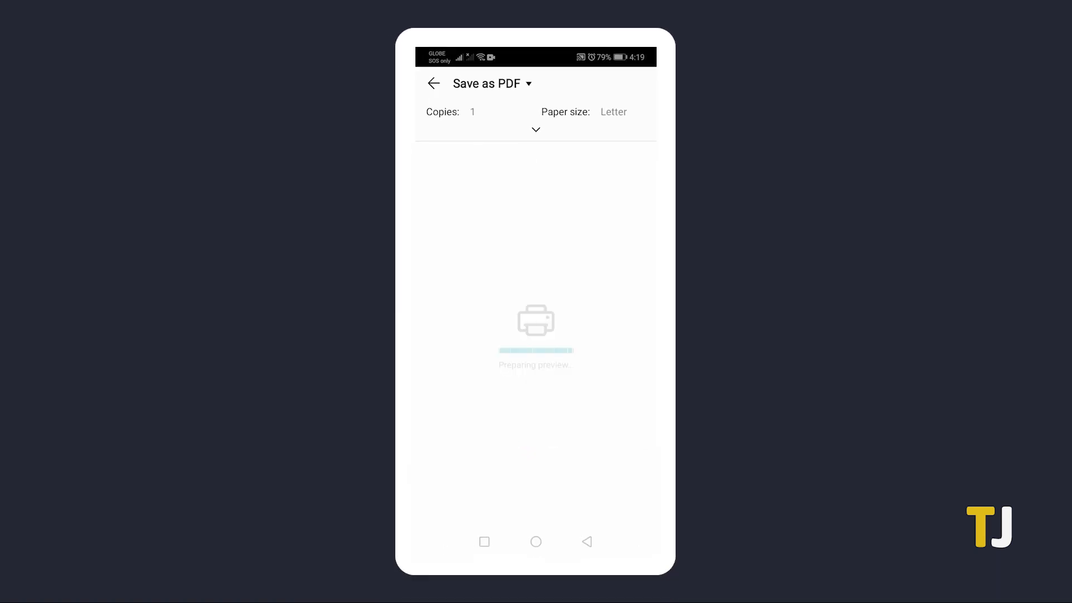